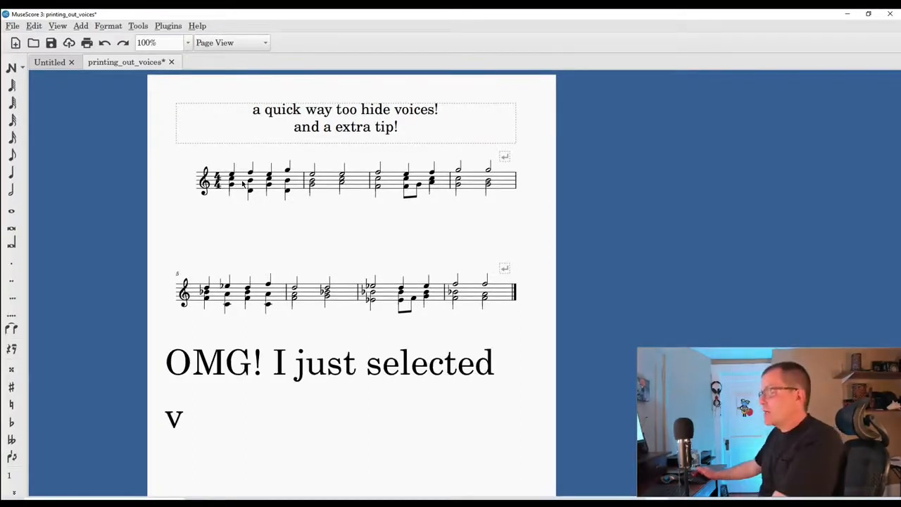
Select the chords of the first system of the piano score.
{"action": "left_click", "coordinate": [233, 181]}
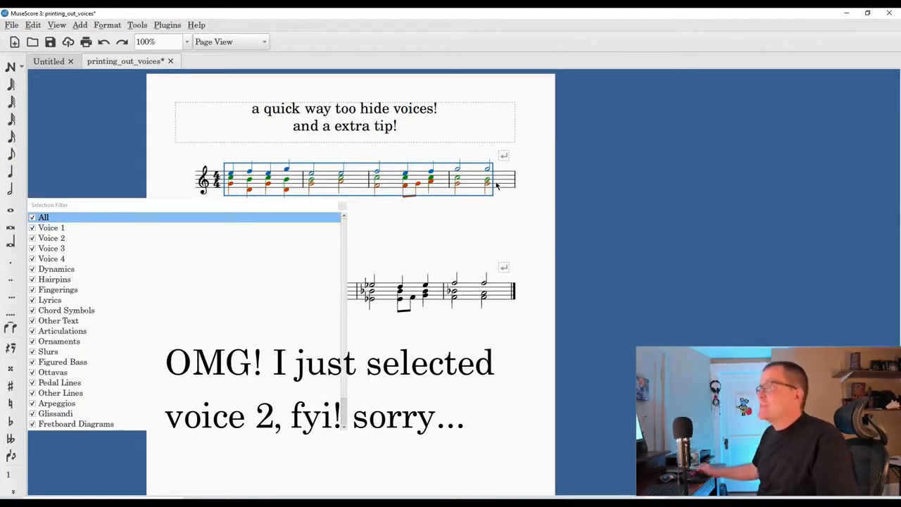
In the Selection Filter, clear All and keep only Voice 2 selected.
{"action": "left_click", "coordinate": [56, 25]}
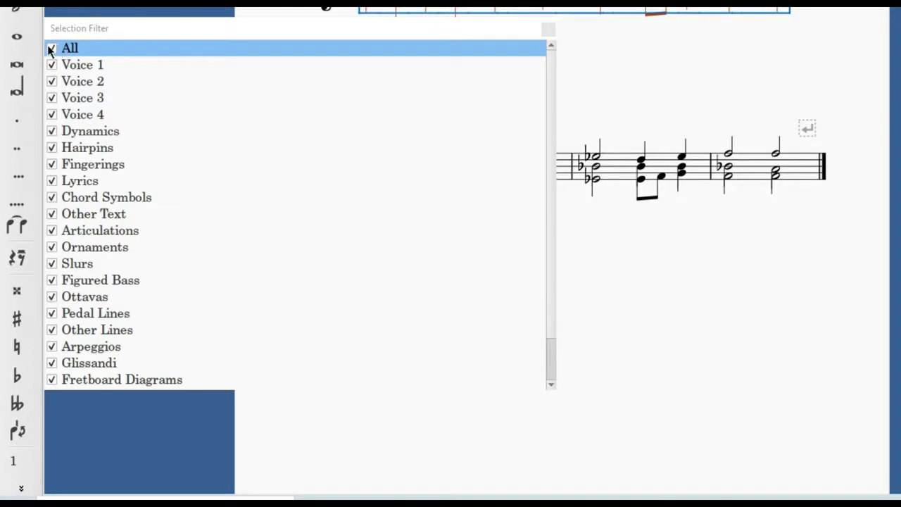
{"action": "left_click", "coordinate": [51, 48]}
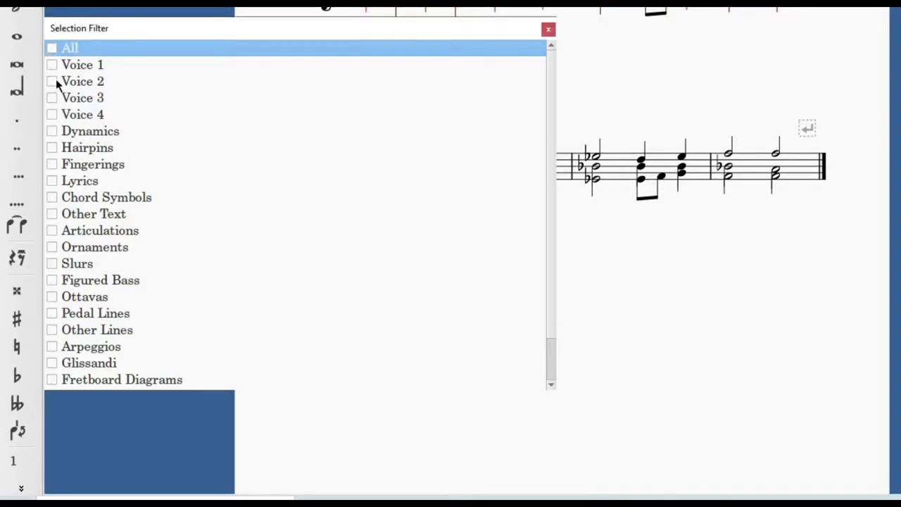
{"action": "left_click", "coordinate": [51, 81]}
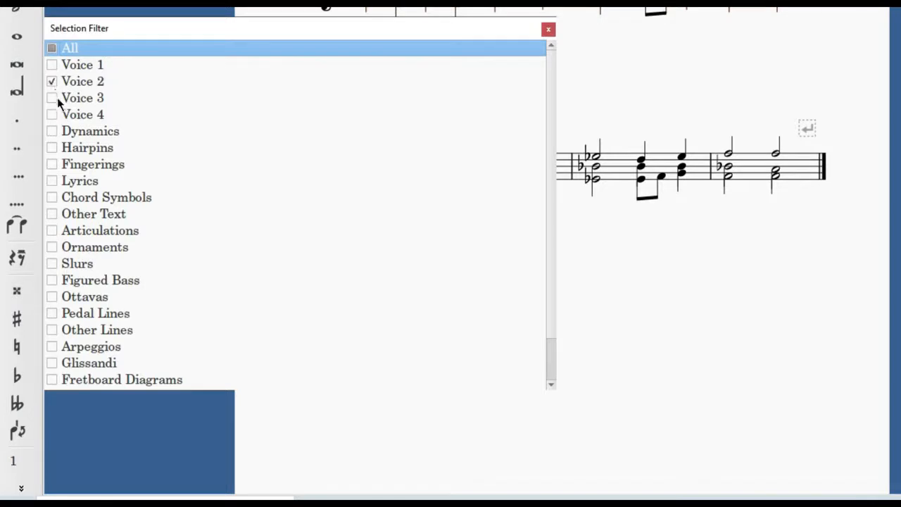
{"action": "left_click", "coordinate": [81, 98]}
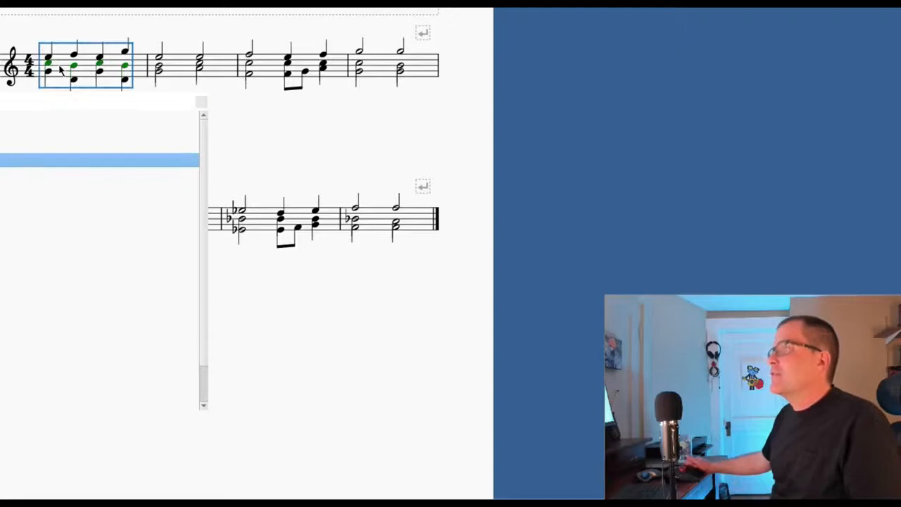
{"action": "mouse_move", "coordinate": [415, 63]}
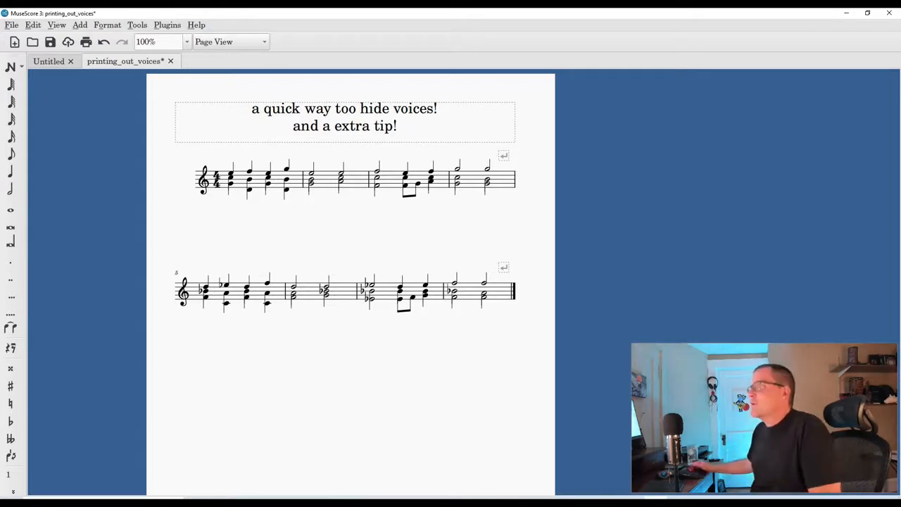
Create a Piano part via File > Parts and add the Piano instrument again.
{"action": "left_click", "coordinate": [11, 25]}
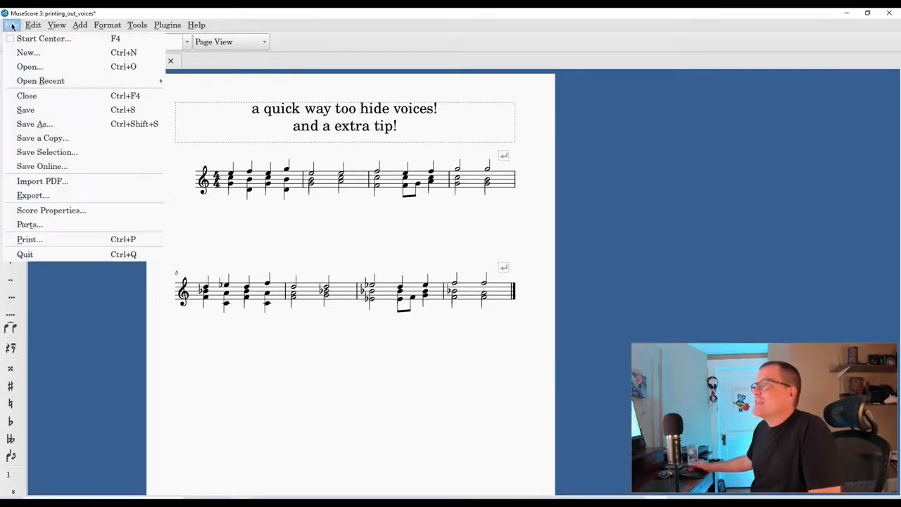
{"action": "left_click", "coordinate": [30, 224]}
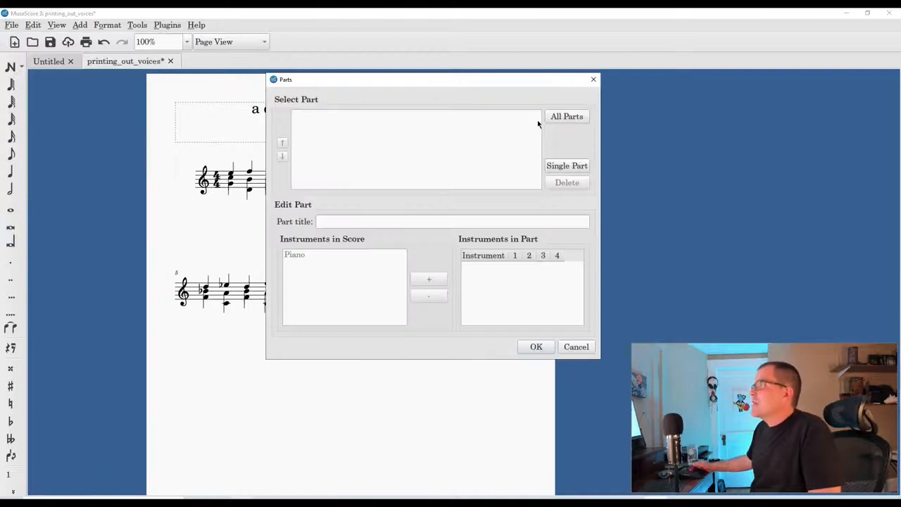
{"action": "left_click", "coordinate": [566, 115]}
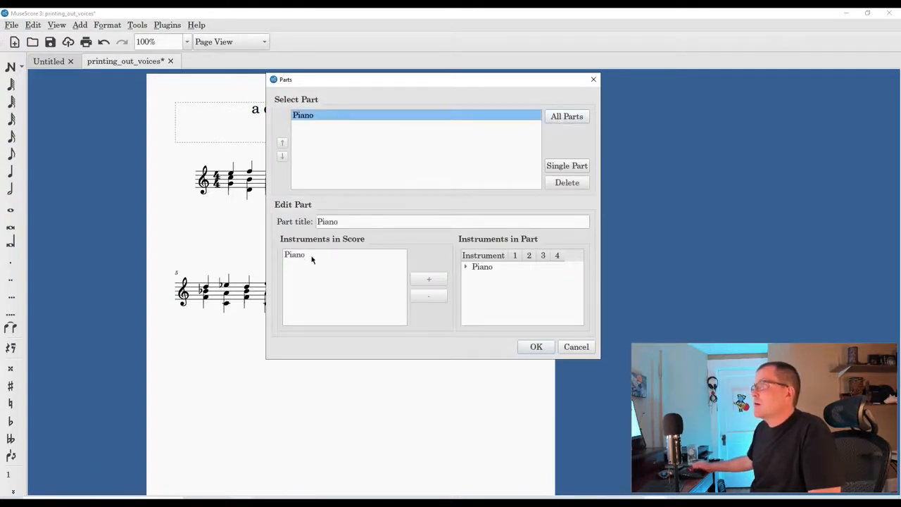
{"action": "left_click", "coordinate": [428, 279]}
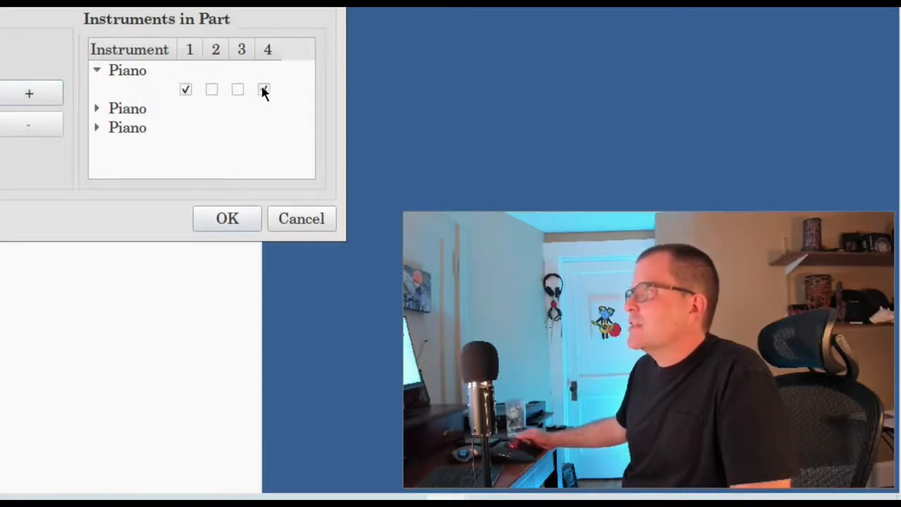
Assign voice 1 to the first Piano staff and voice 3 to the third.
{"action": "left_click", "coordinate": [264, 90]}
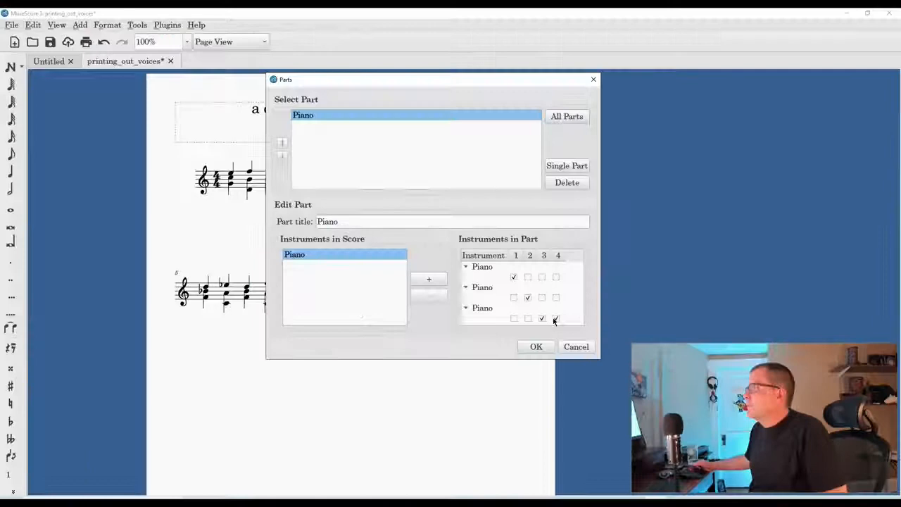
{"action": "left_click", "coordinate": [535, 346]}
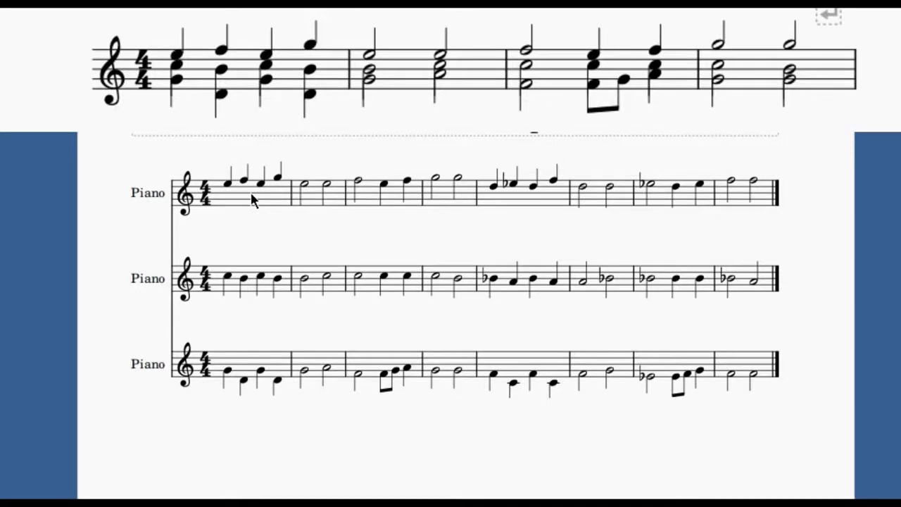
Select the first measure of the top staff in the new part.
{"action": "left_click", "coordinate": [251, 184]}
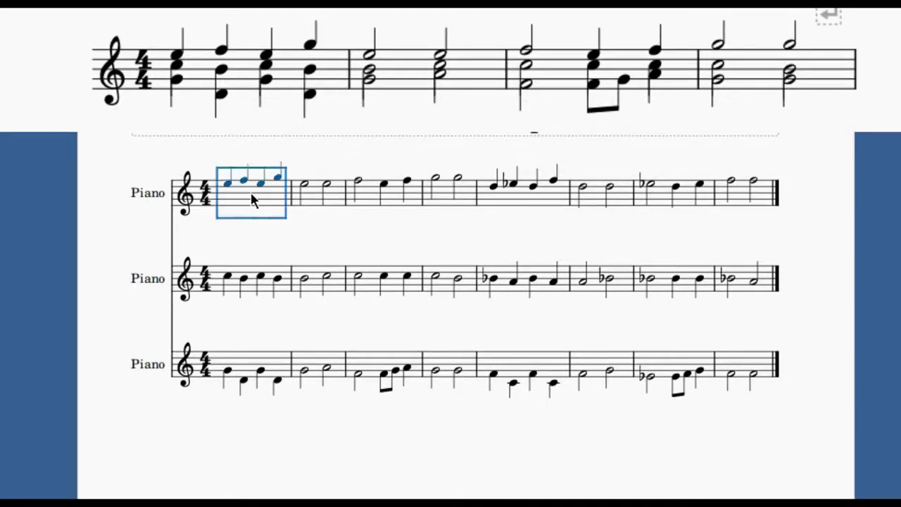